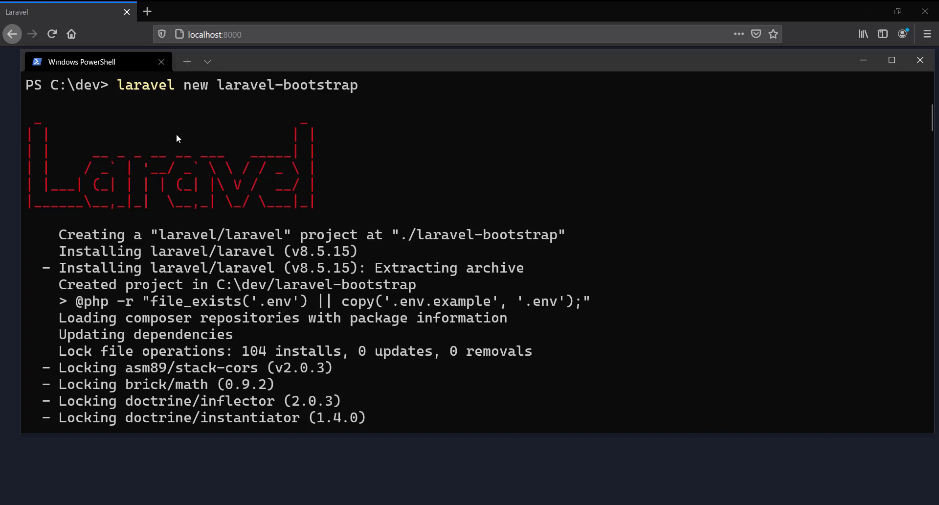
mouse_move(120, 90)
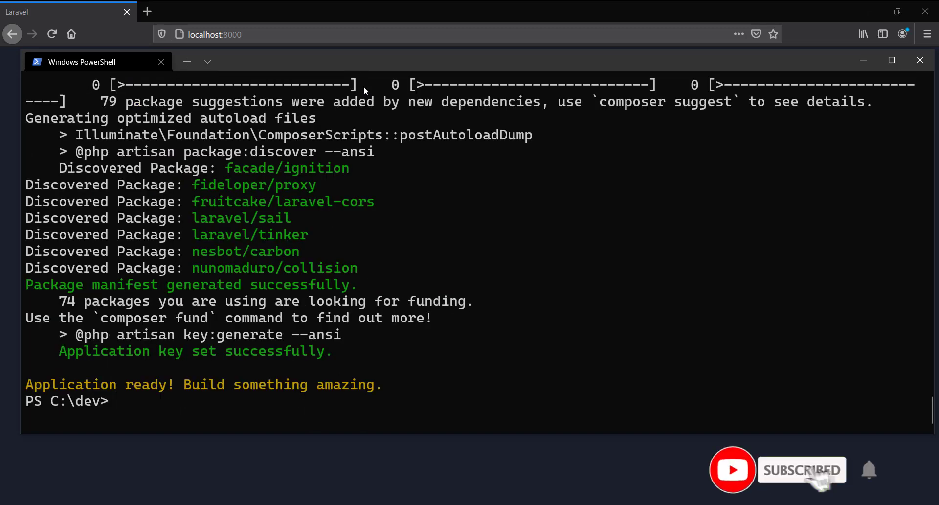
Change directory into the new laravel-bootstrap folder and begin clearing the screen
type("cd")
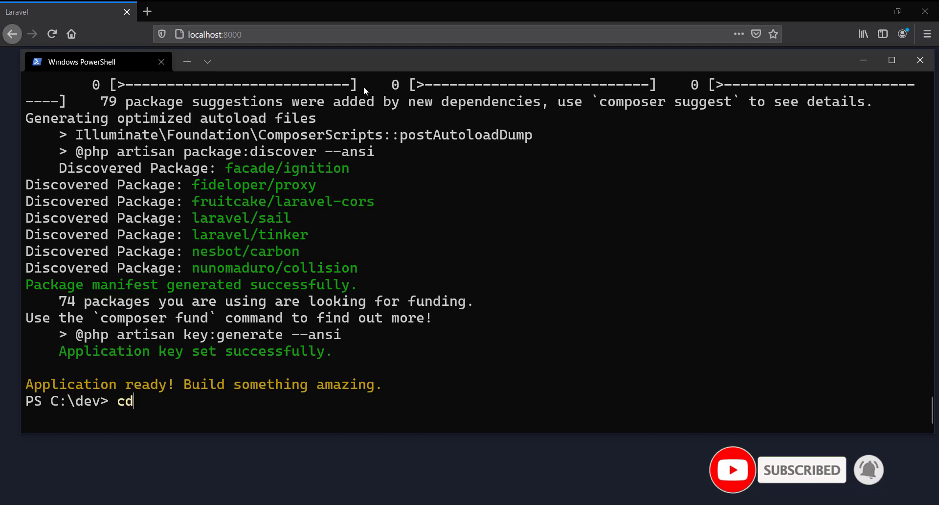
type("laravel-boot")
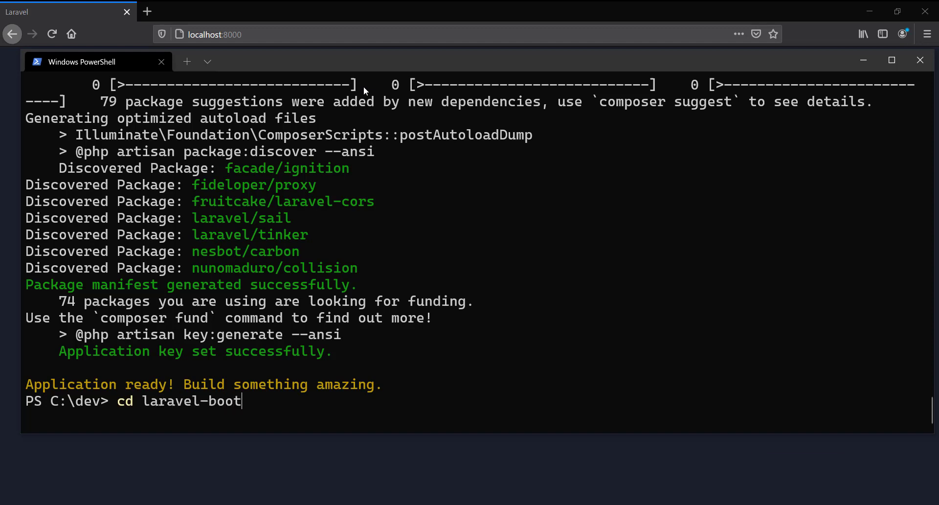
key("Return")
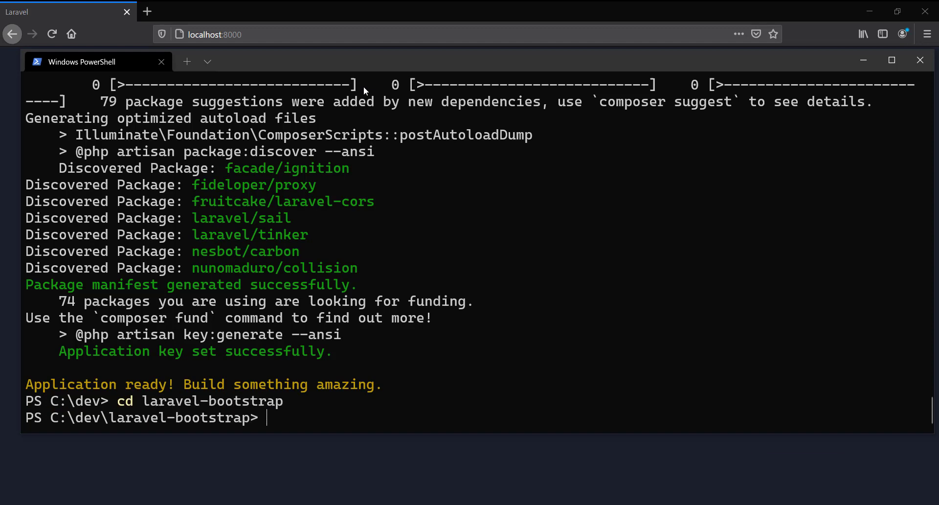
type("l")
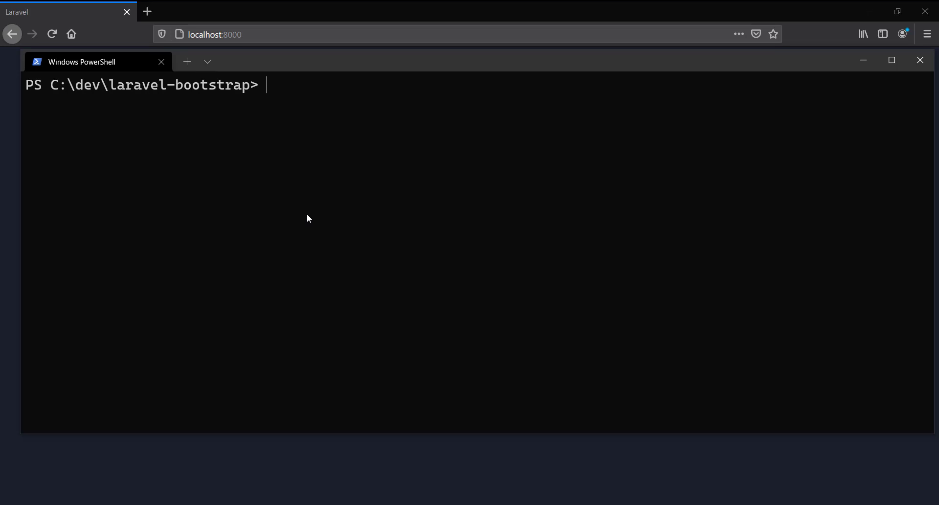
Install laravel/ui with 'composer require laravel/ui' and start typing the artisan command
type("composer require")
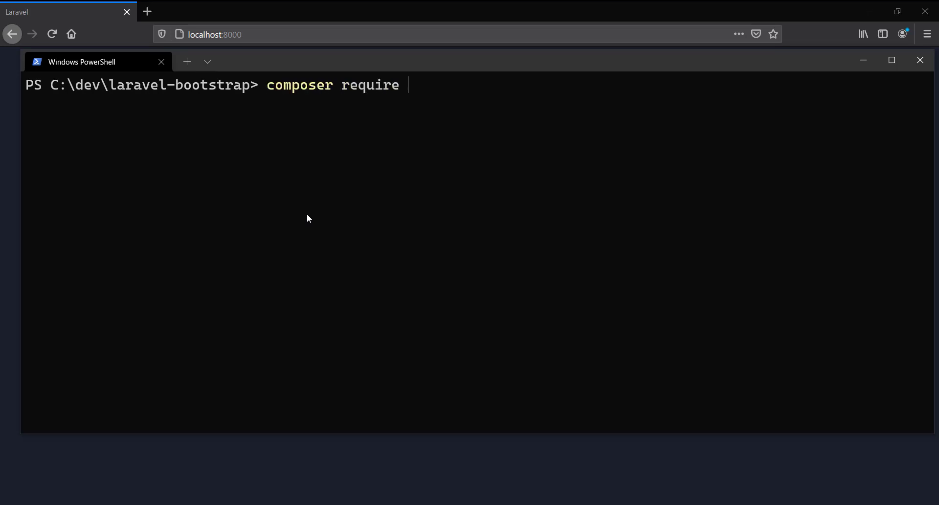
type("laravel/")
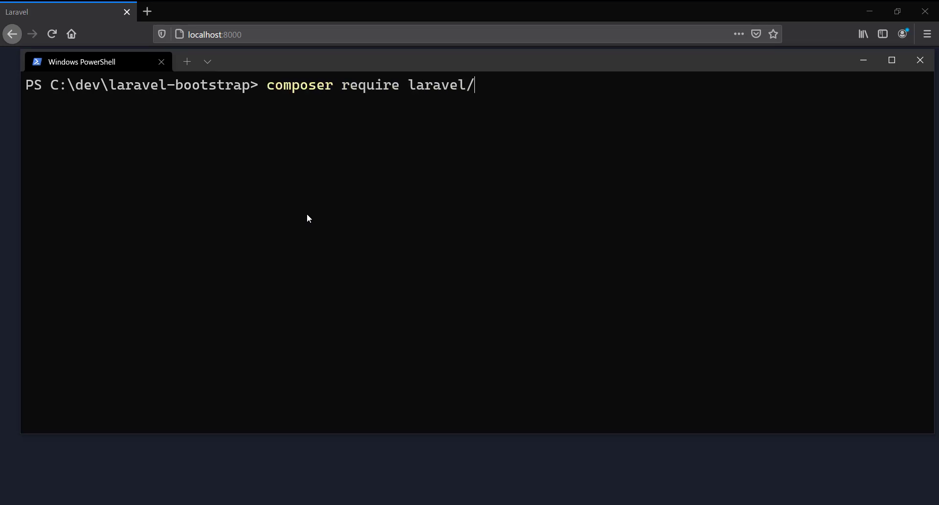
type("ui")
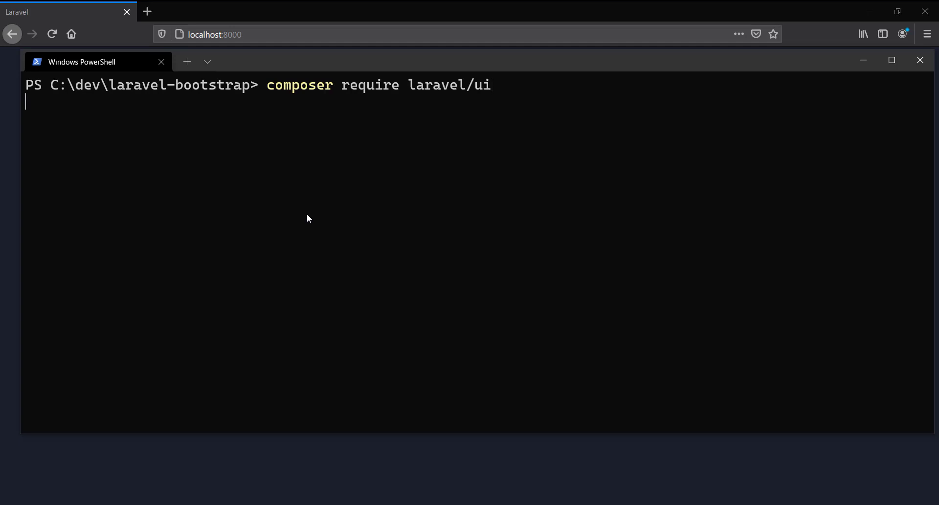
key("Return")
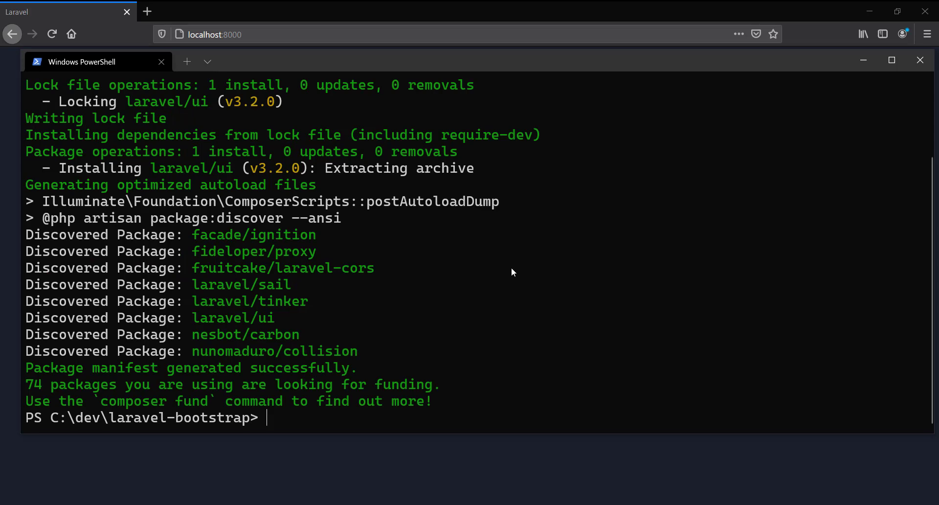
type("php arit")
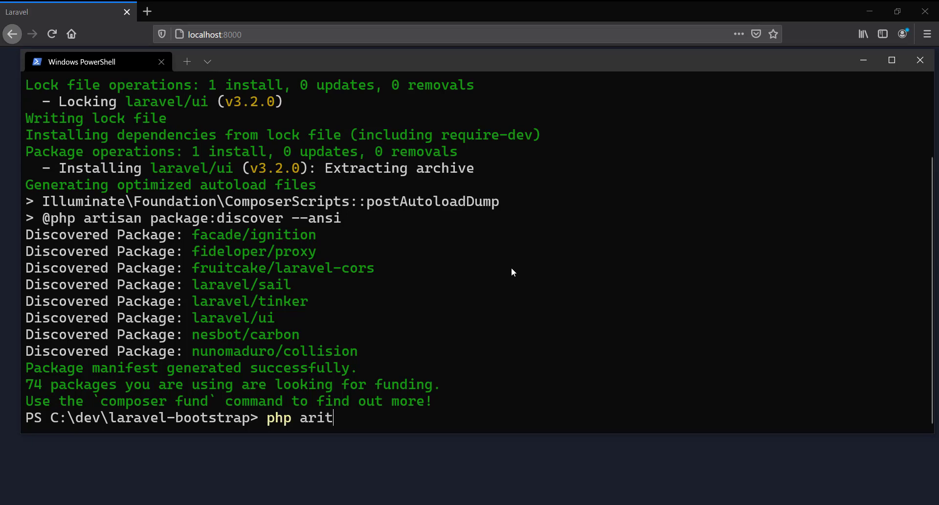
Run 'php artisan ui bootstrap --auth' to scaffold Bootstrap with auth views
type("isan u")
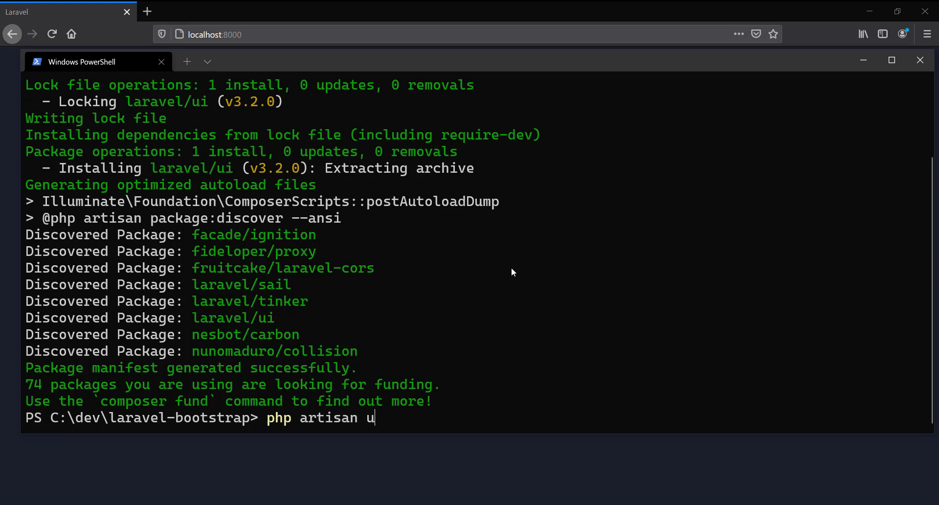
type("i bootst")
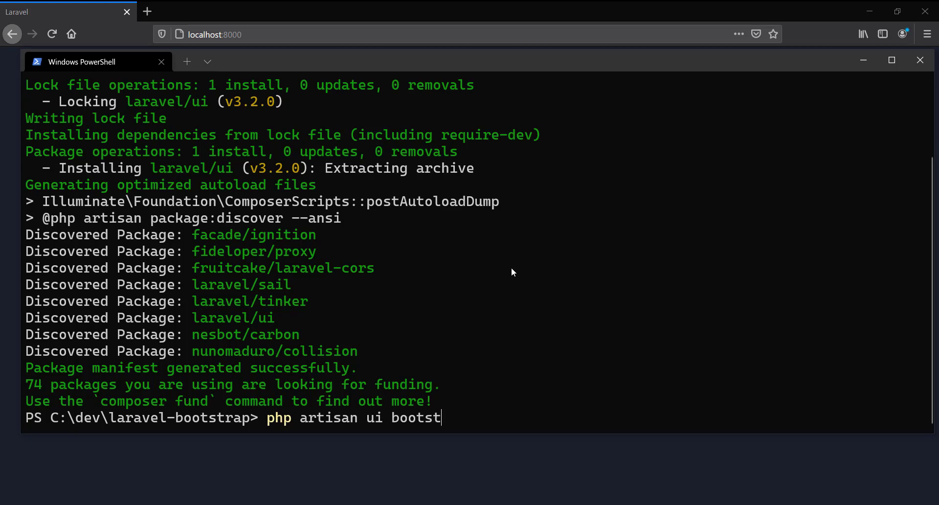
type("rap")
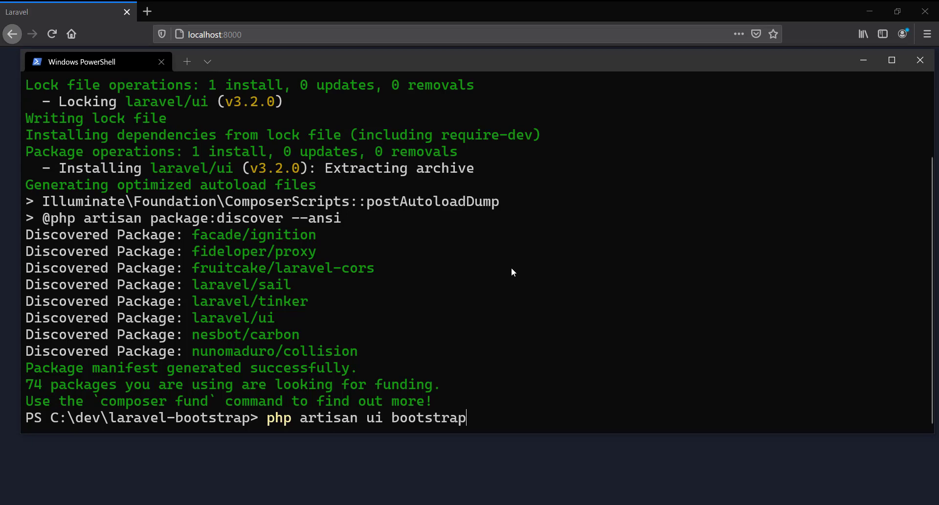
type("--a")
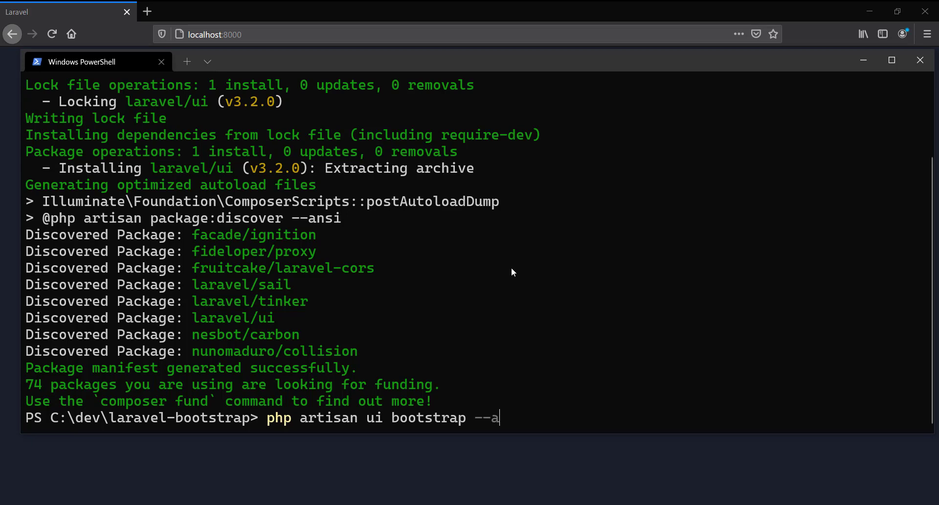
type("uth")
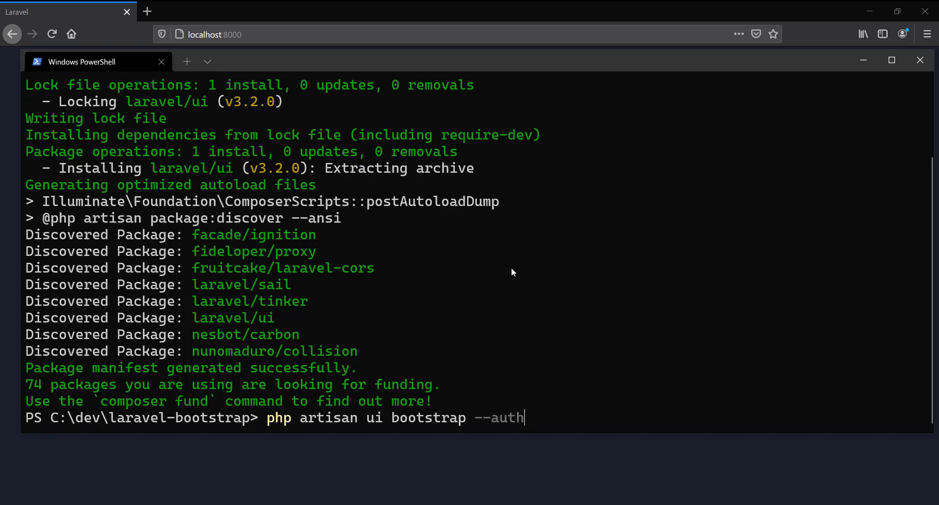
key("Return")
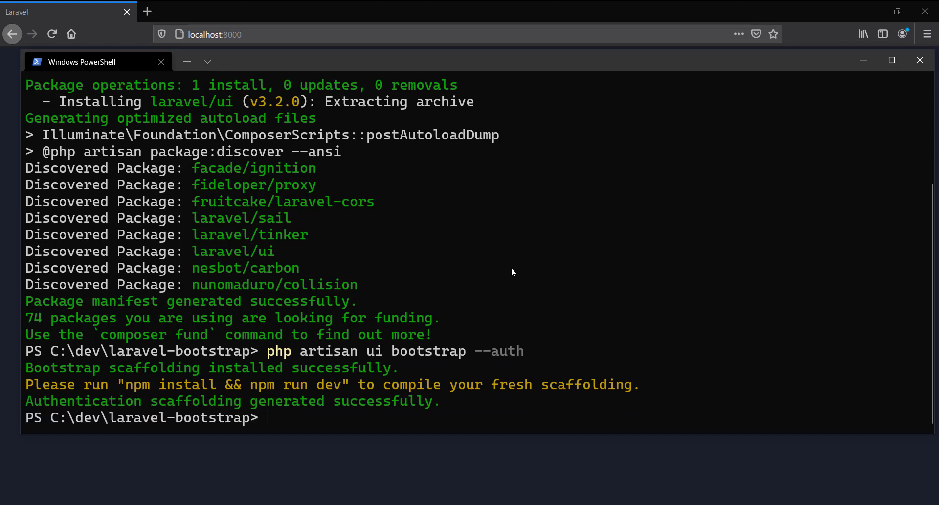
type("npm i")
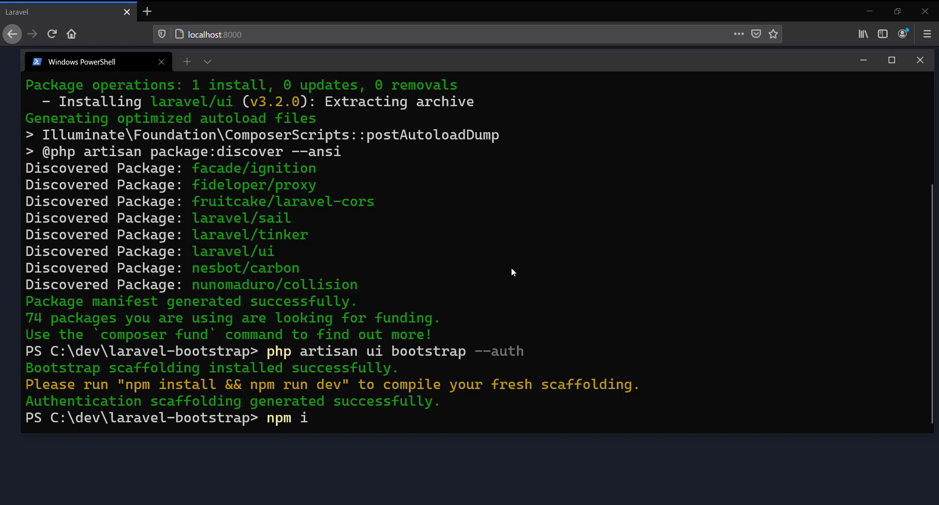
Run 'npm install', then attempt the 'npm run dev' front-end build
type("nstall")
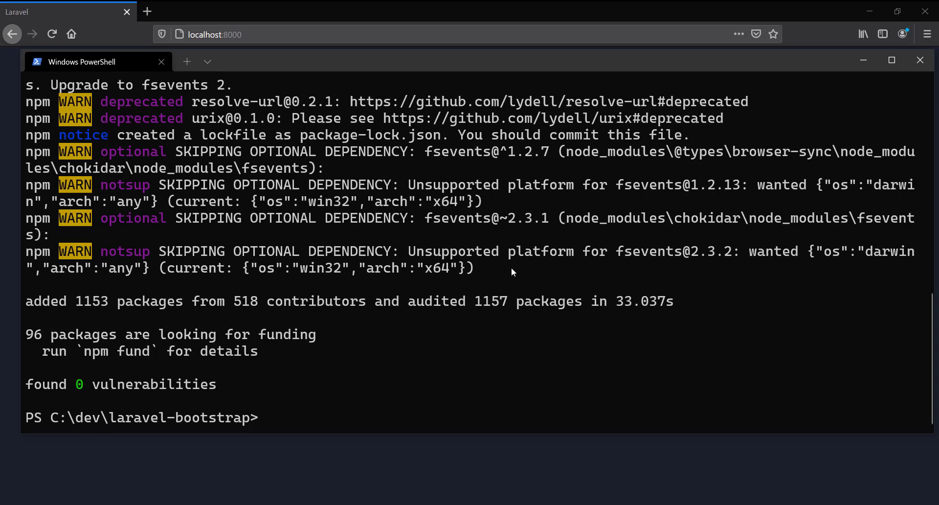
type("npm run de")
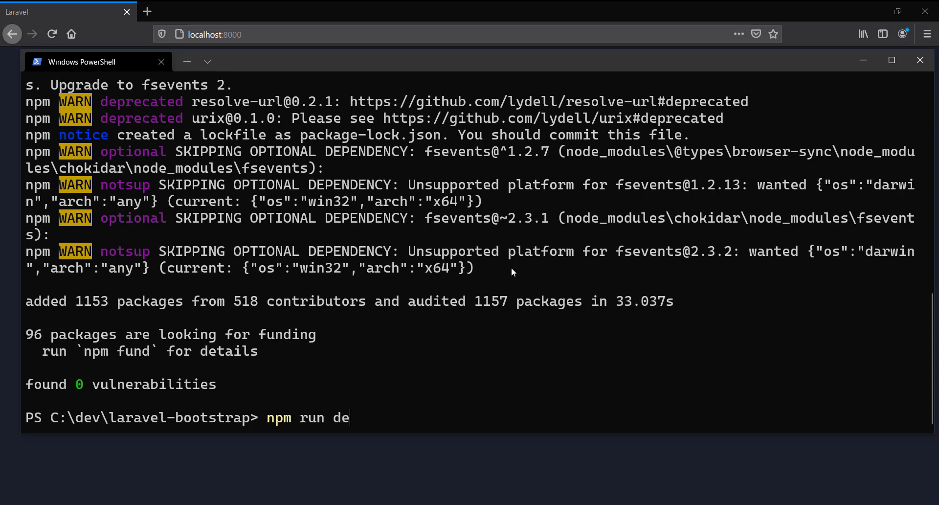
key("Return")
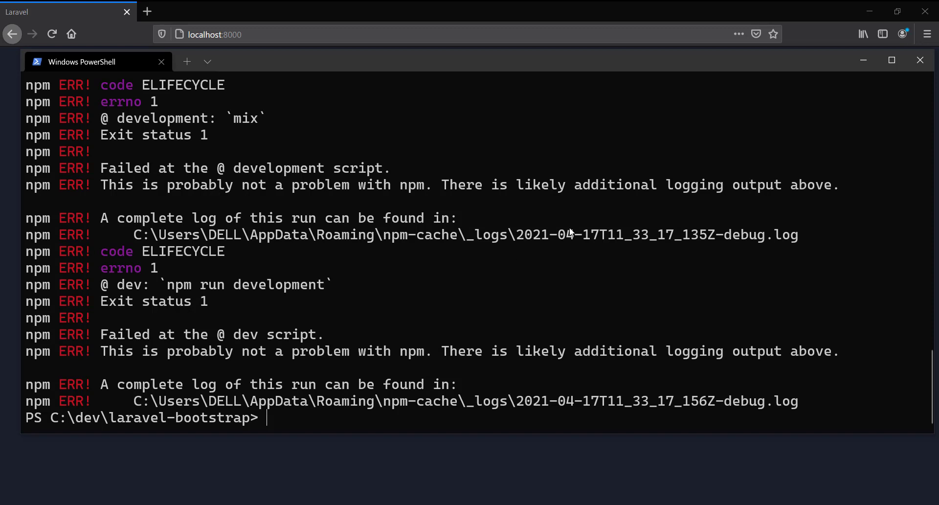
mouse_move(446, 500)
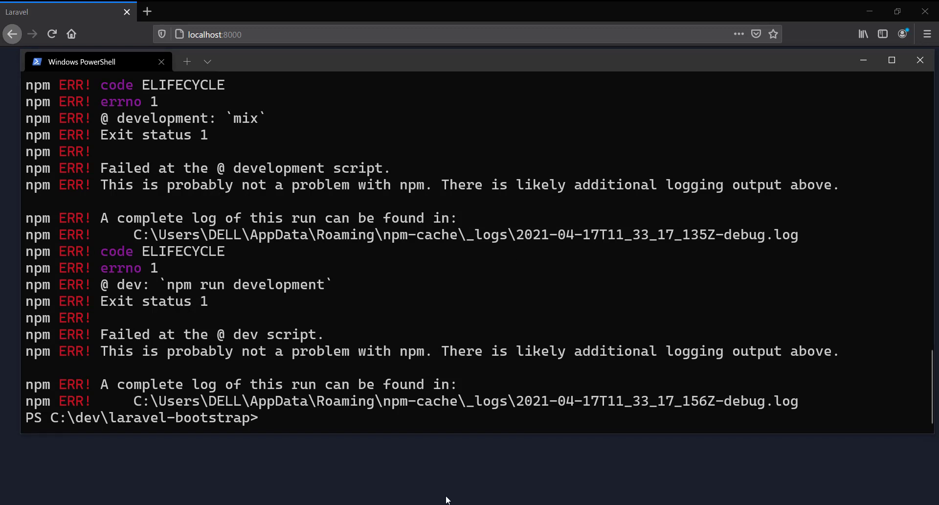
Rerun the npm build, then open the project with 'code .'
type("npm")
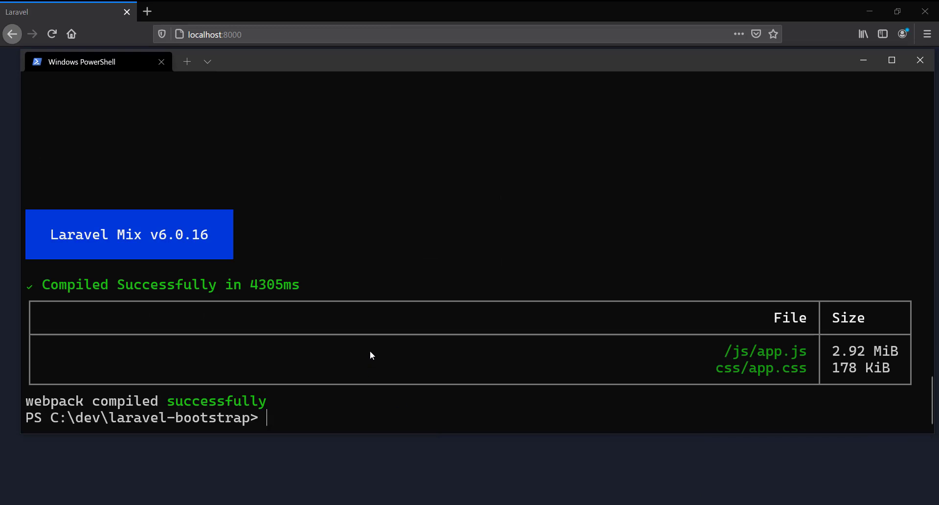
type("code .")
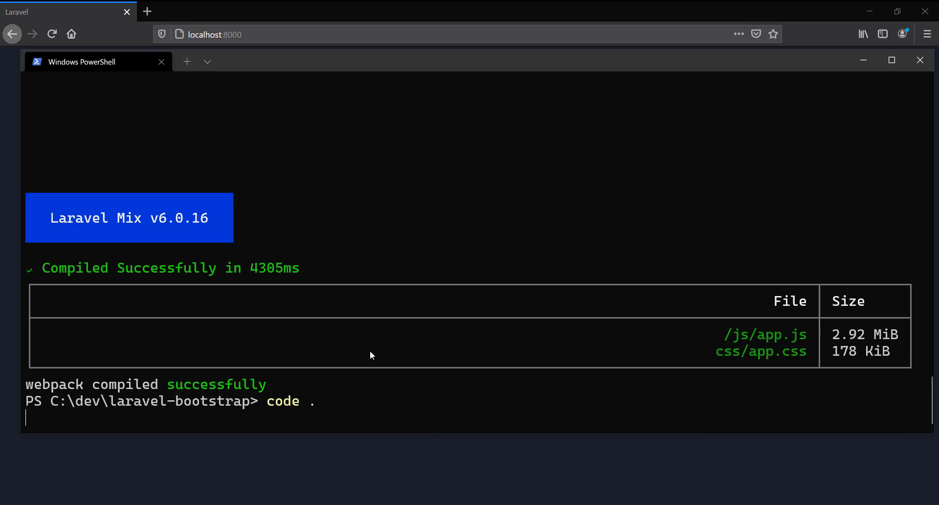
key("Return")
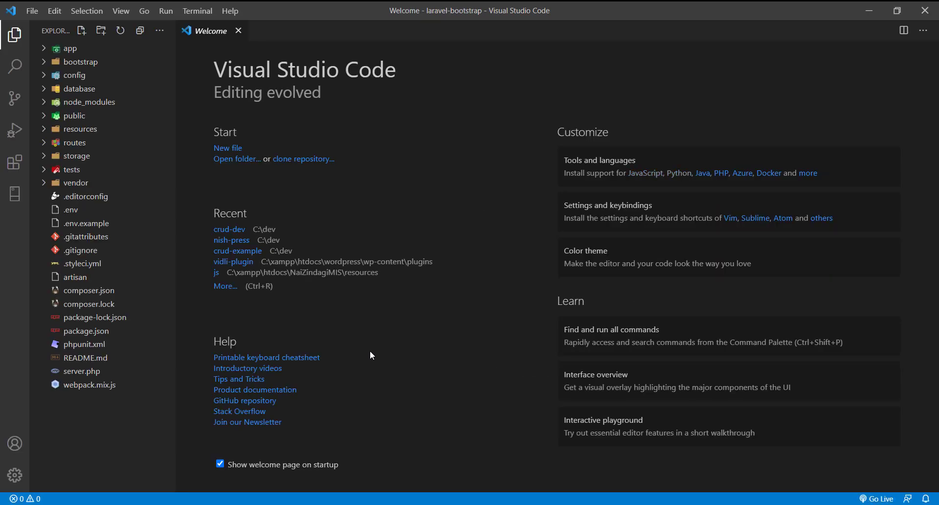
mouse_move(118, 123)
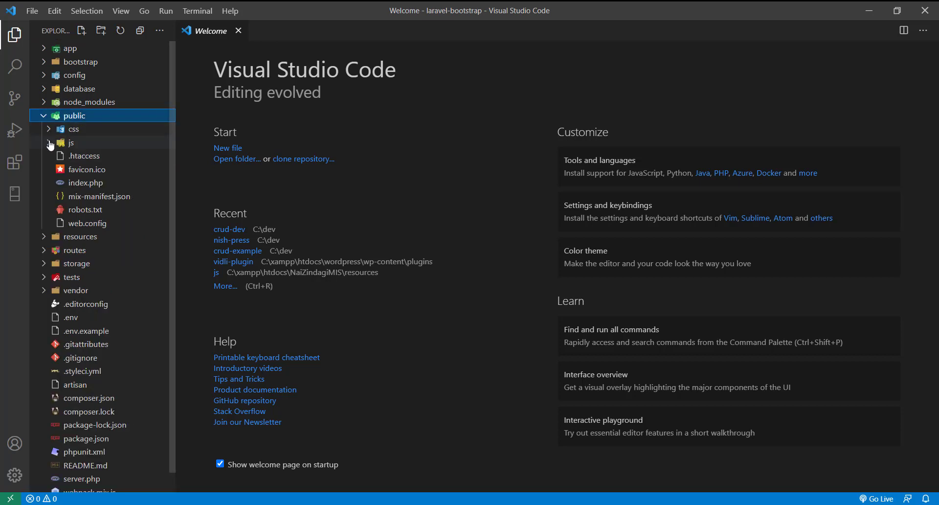
Inspect the compiled public/css/app.css for Bootstrap v4.6.0, then close its tab
left_click(73, 128)
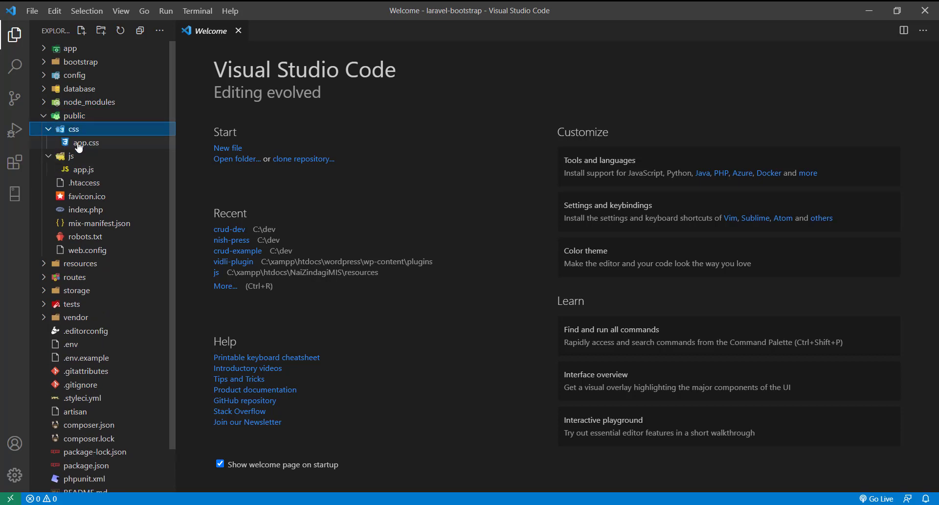
mouse_move(85, 145)
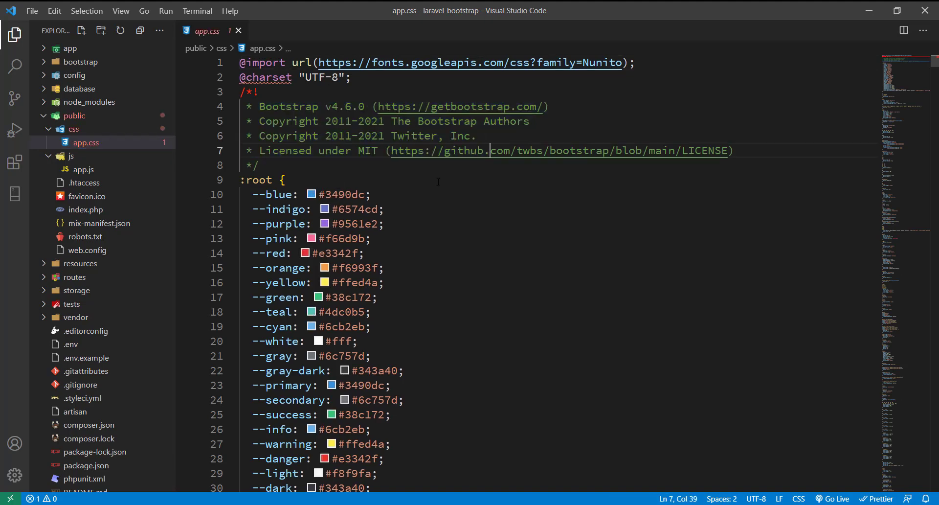
left_click(237, 31)
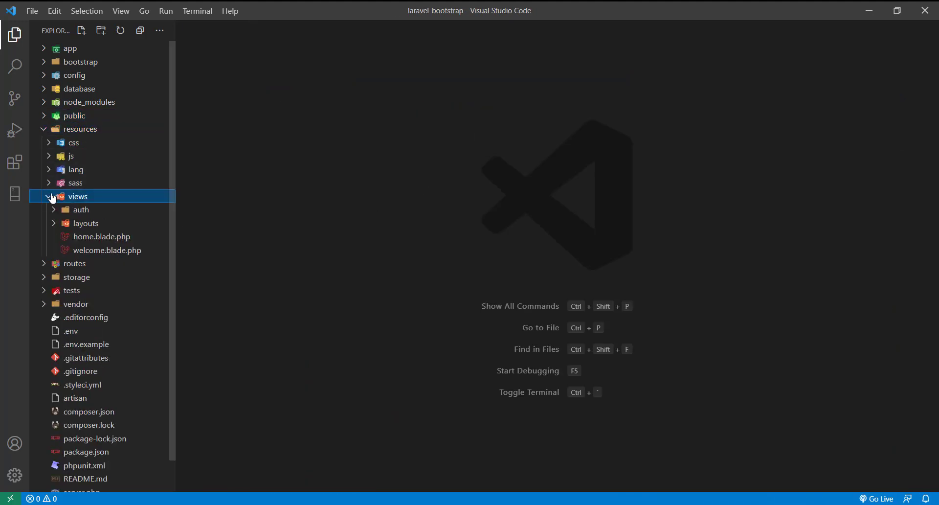
Open layouts/app.blade.php and type 'php artisan' in a new integrated terminal
left_click(86, 222)
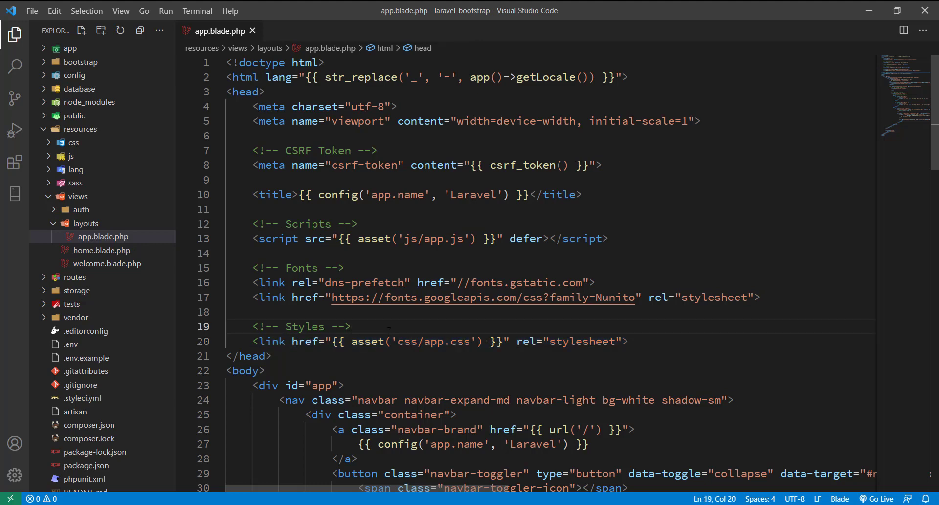
key("ctrl+`")
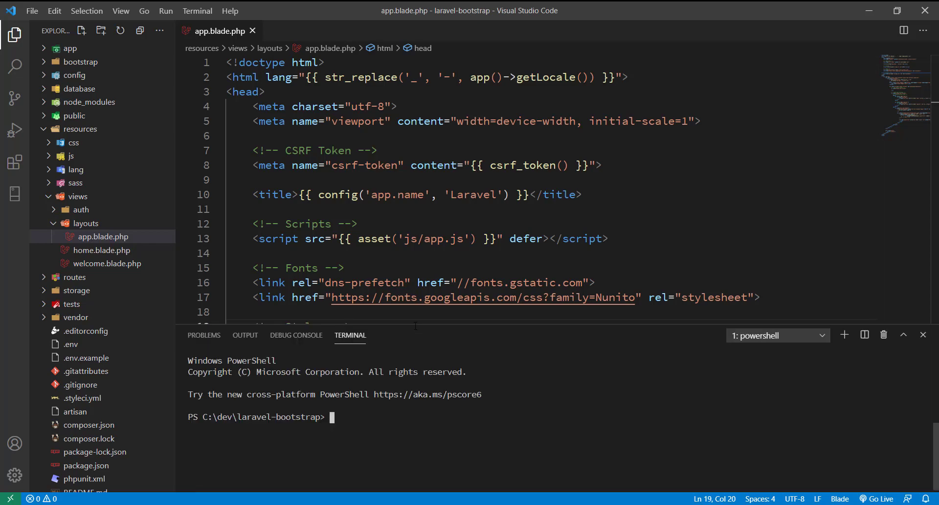
type("php artisan")
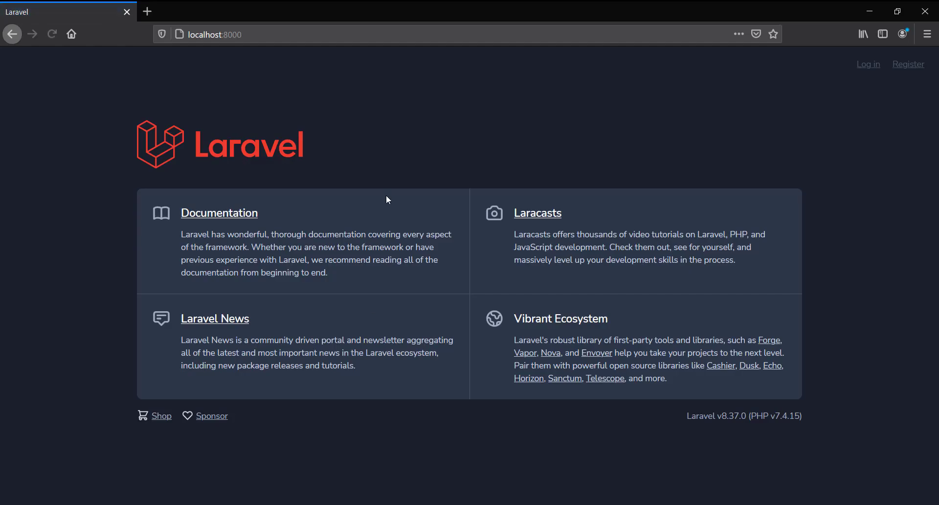
mouse_move(867, 64)
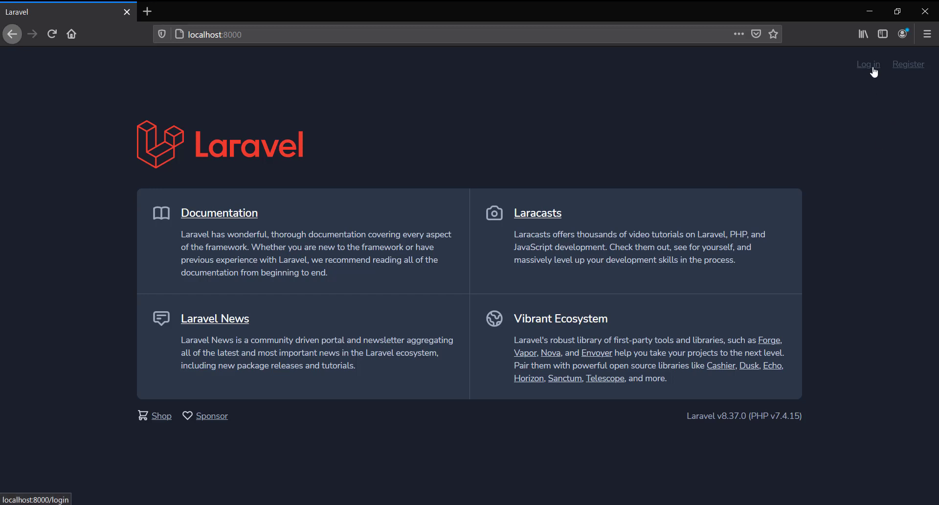
mouse_move(499, 158)
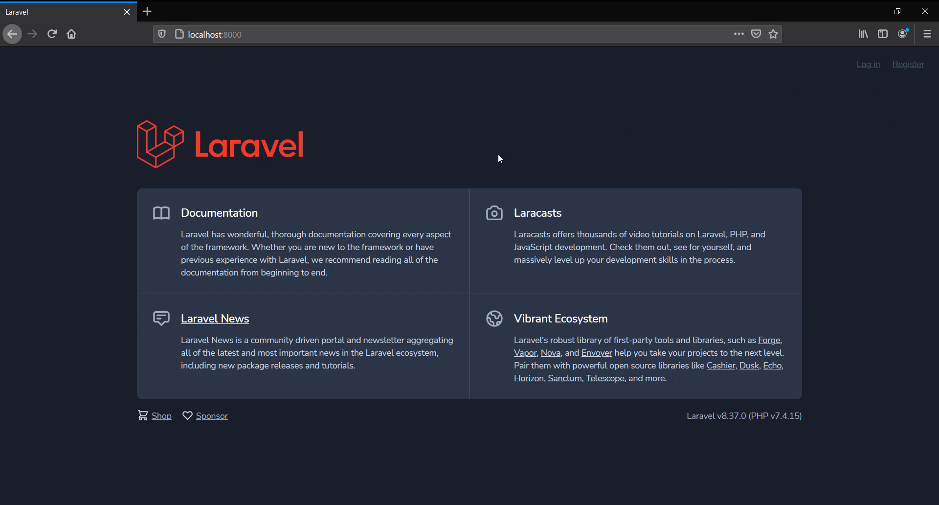
mouse_move(387, 376)
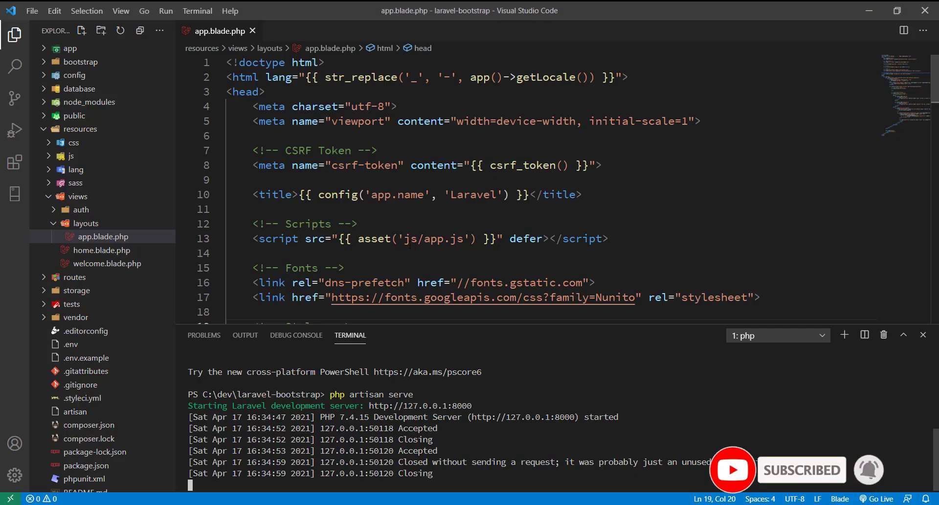
mouse_move(275, 194)
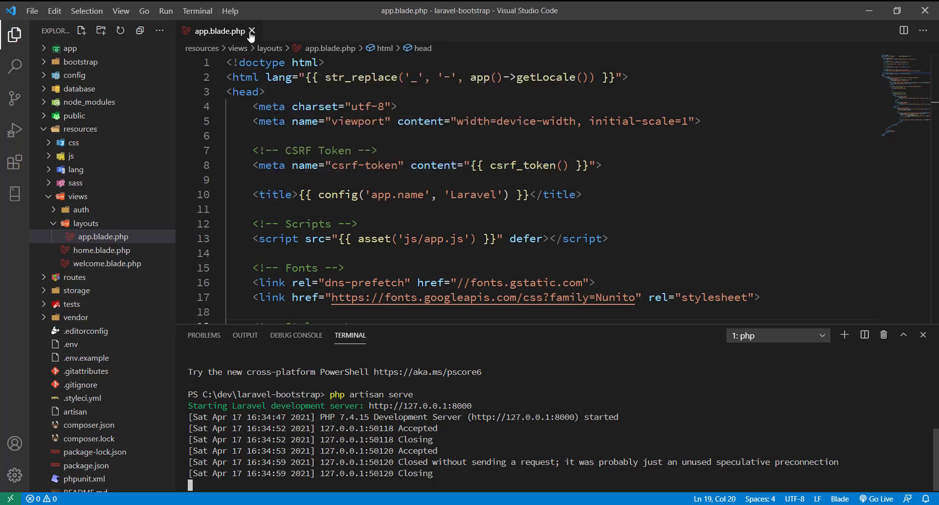
Close the app.blade.php layout tab
left_click(252, 31)
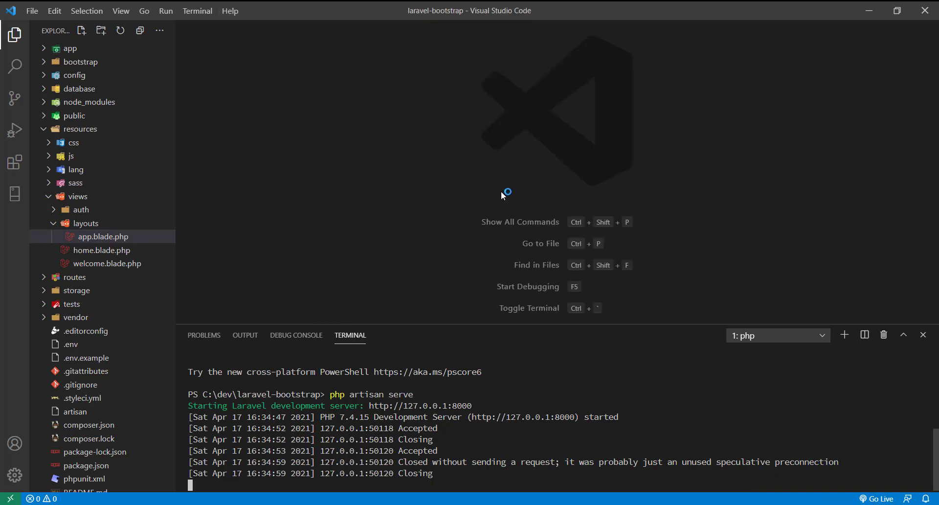
mouse_move(123, 162)
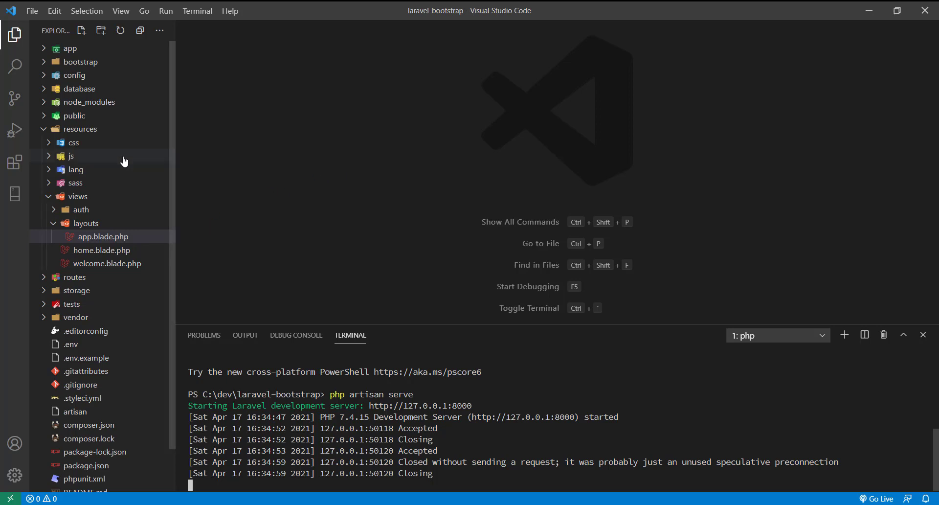
mouse_move(53, 236)
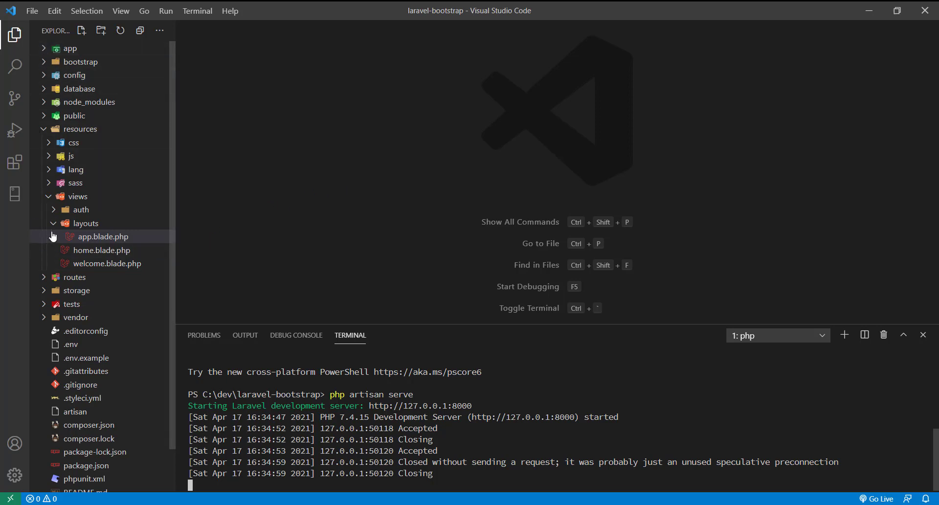
mouse_move(101, 249)
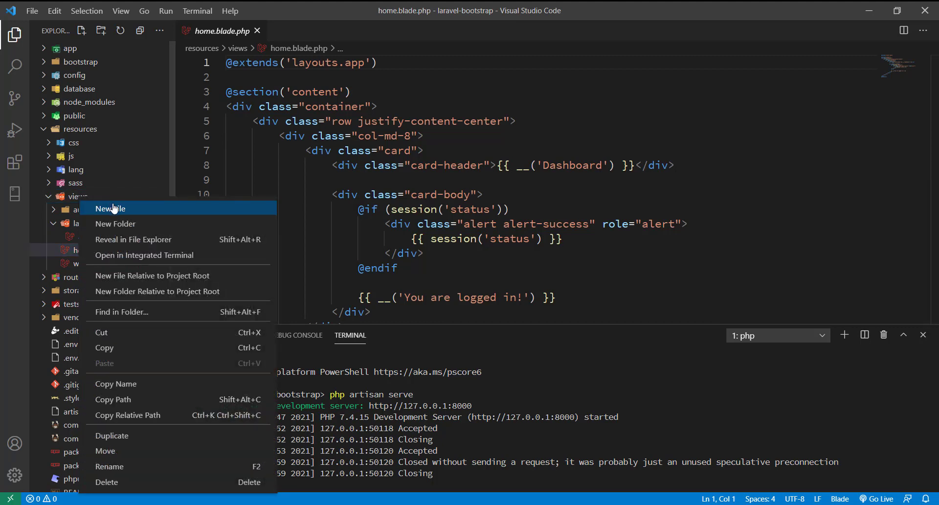
mouse_move(140, 219)
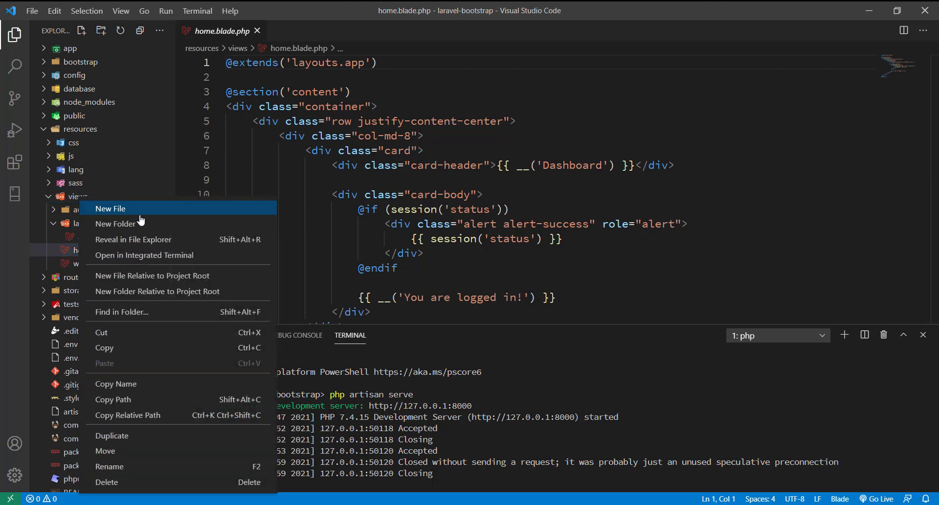
left_click(111, 209)
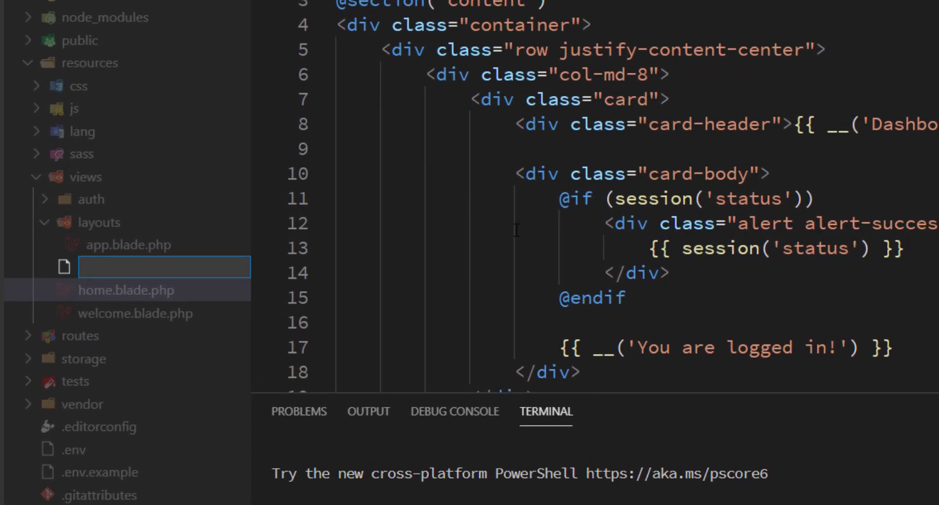
type("my-we")
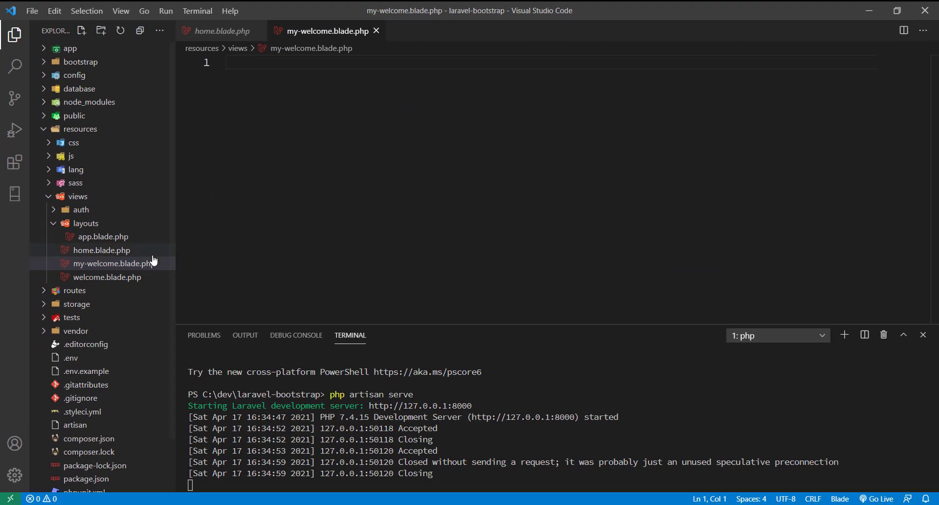
type("@")
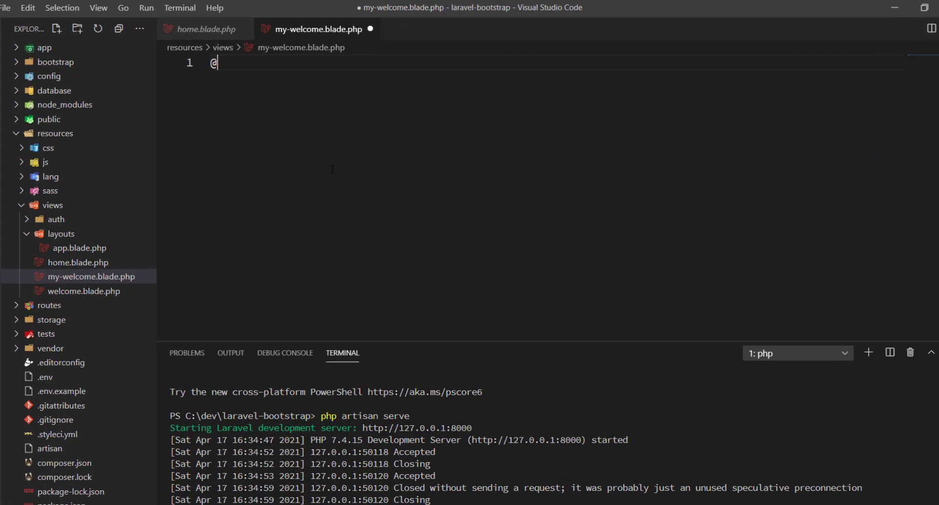
type("extends")
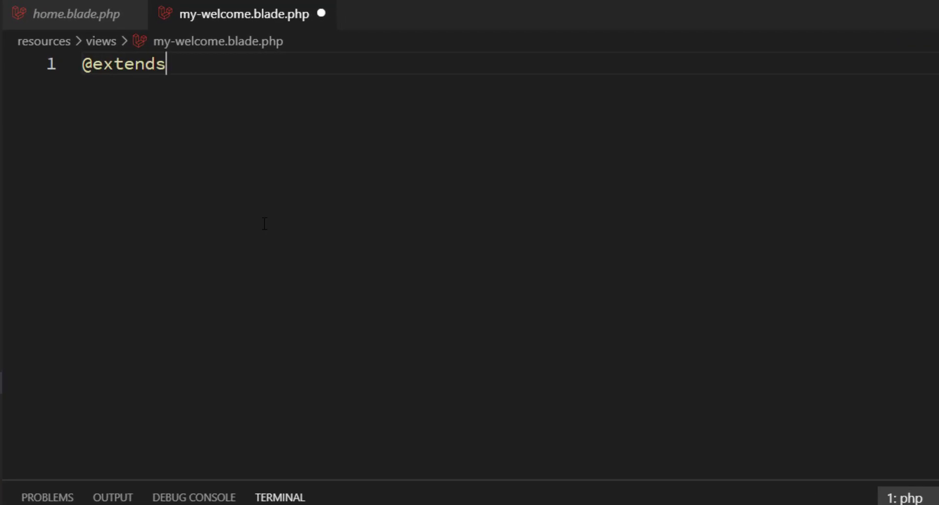
type("('layo'")
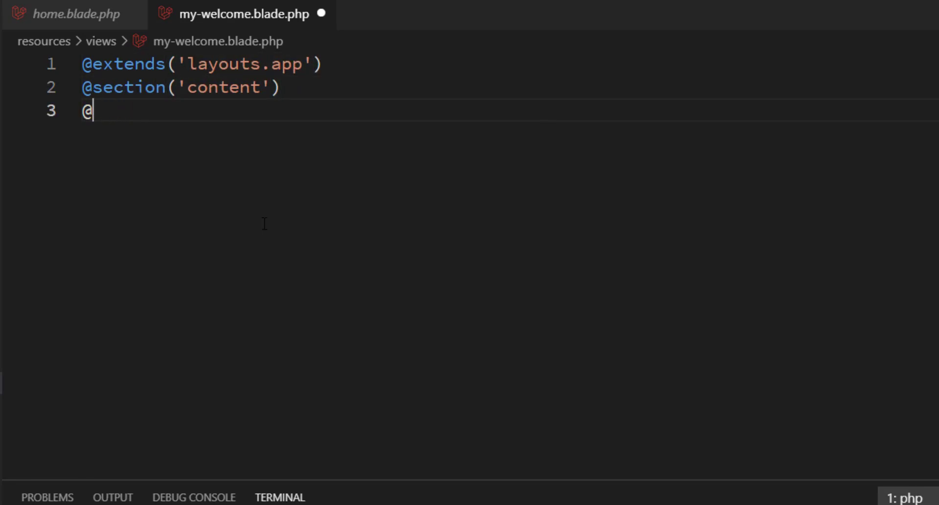
Add container, row, column and card header divs using Emmet abbreviations
type("<div class=\"container\">")
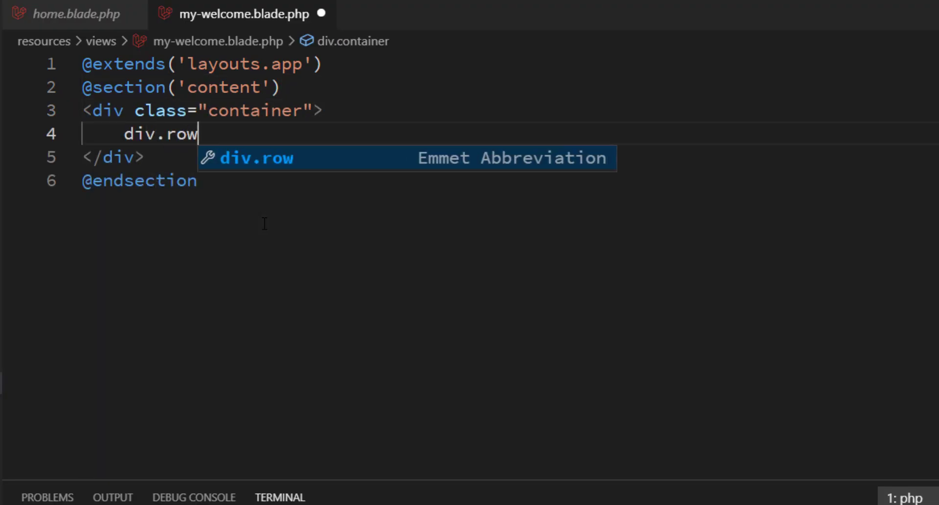
key("Tab")
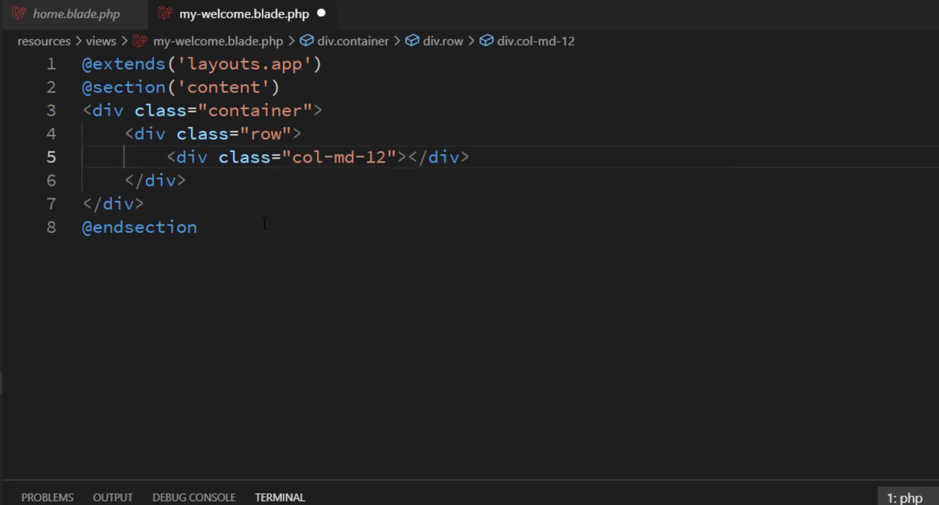
type("div.card>div.car")
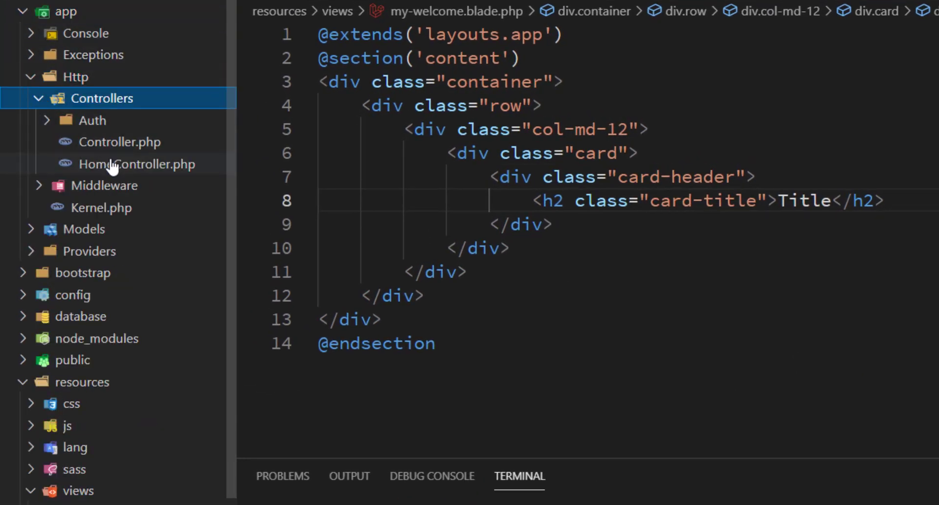
mouse_move(136, 163)
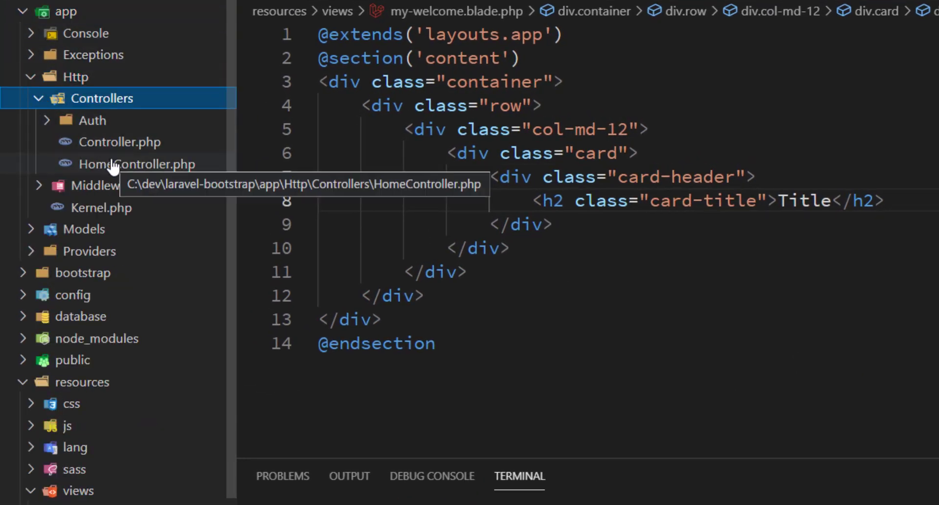
mouse_move(139, 175)
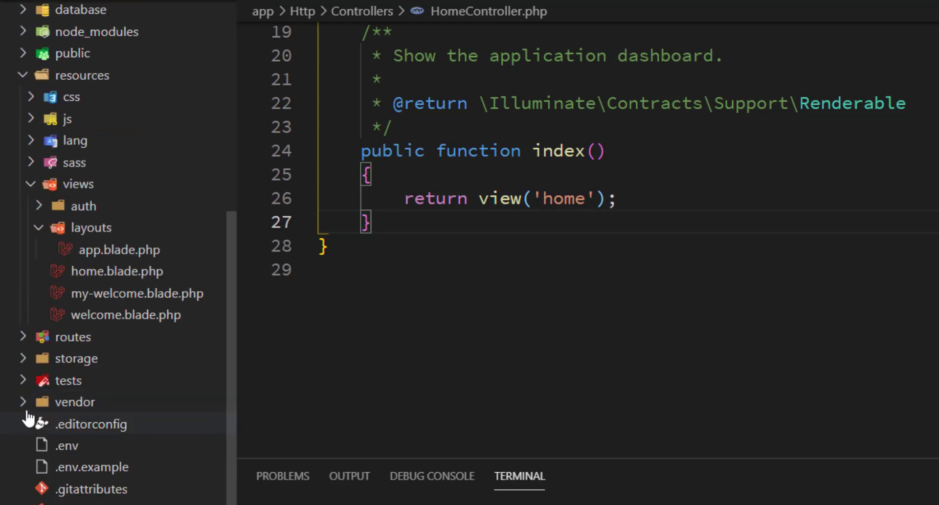
In routes/web.php, change the '/' route's view('welcome') to view('my-welcome')
left_click(72, 336)
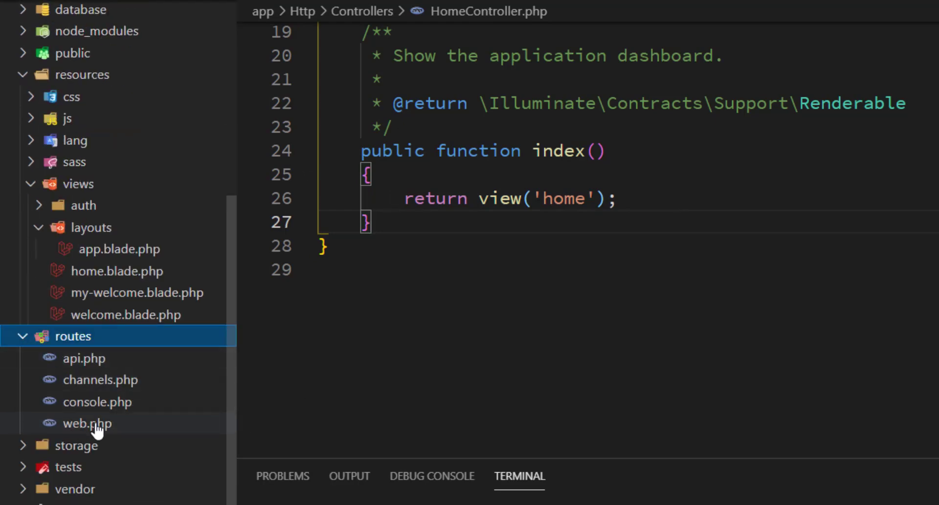
left_click(87, 423)
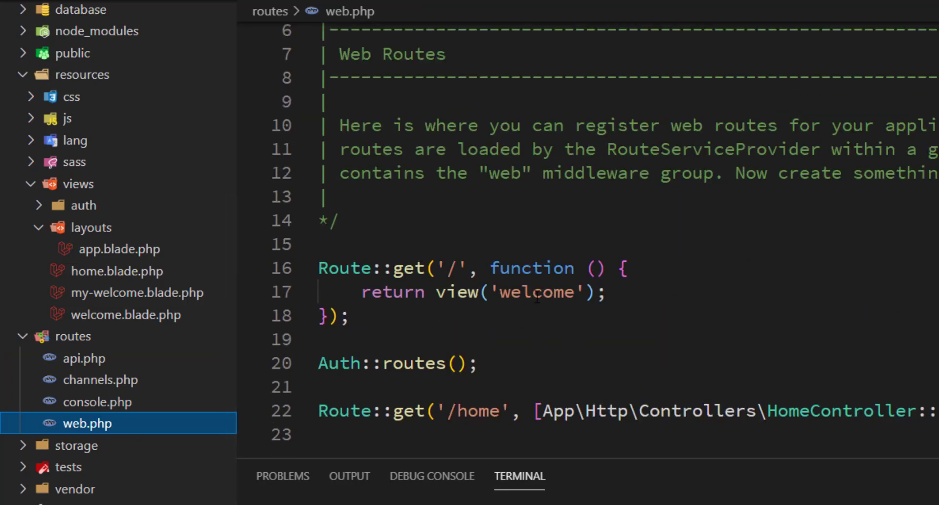
type("my")
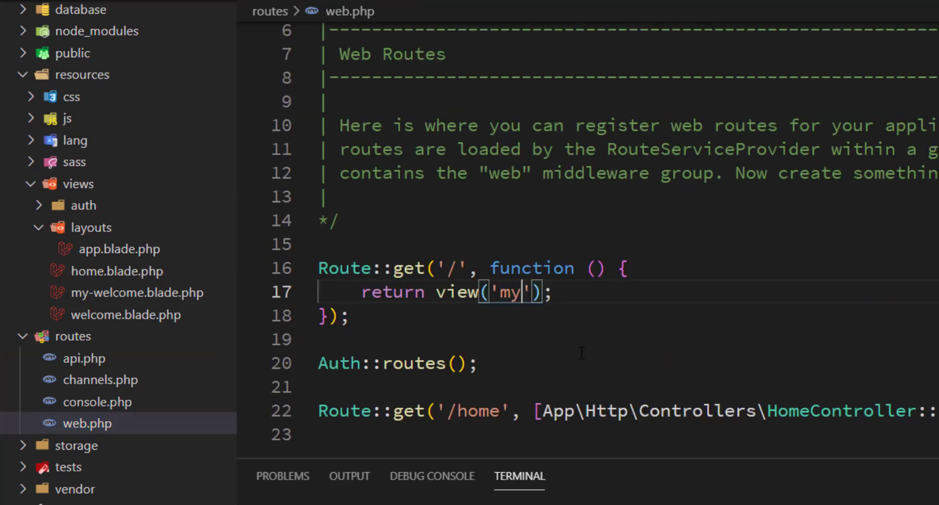
type("-welcome")
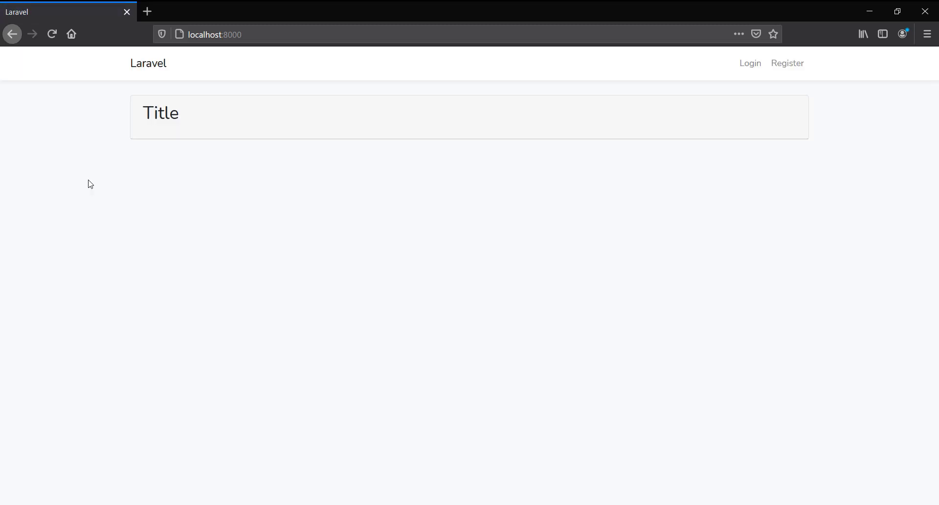
mouse_move(321, 294)
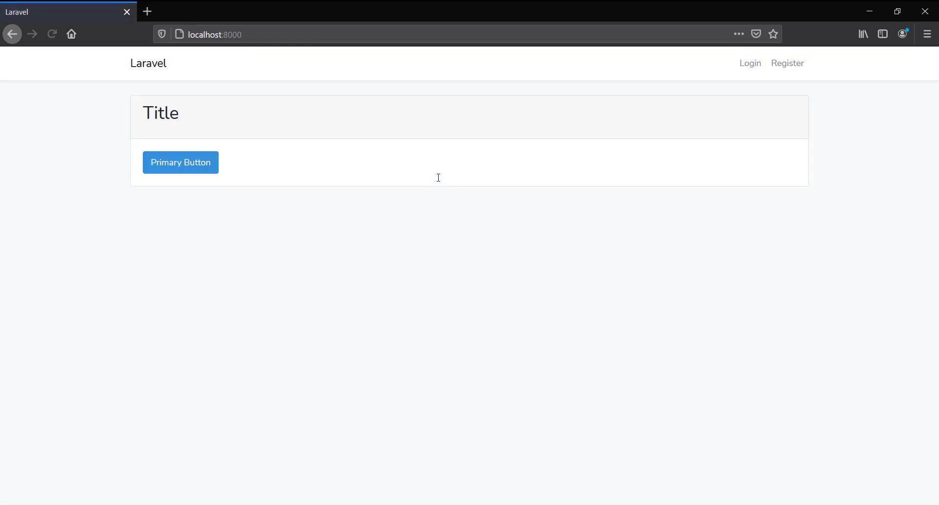
mouse_move(181, 163)
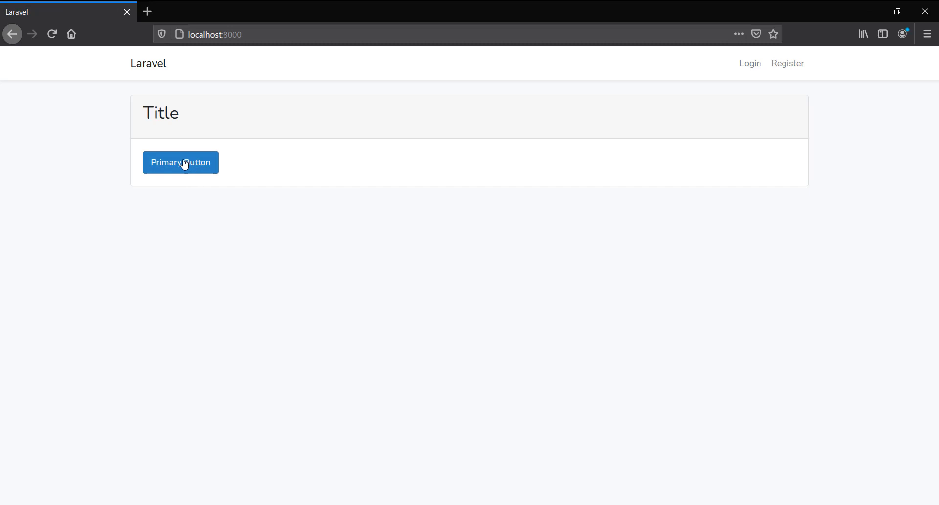
mouse_move(296, 182)
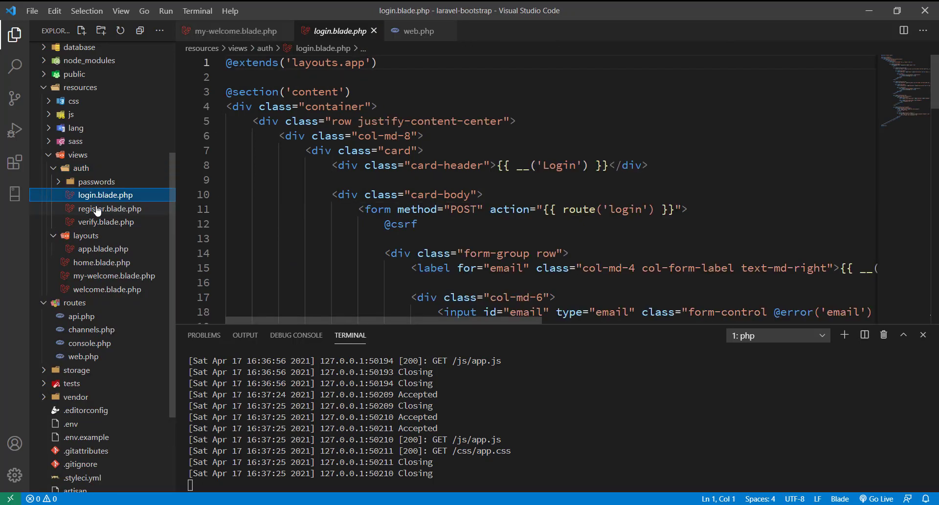
Open register.blade.php from the views/auth folder to inspect its markup
left_click(106, 221)
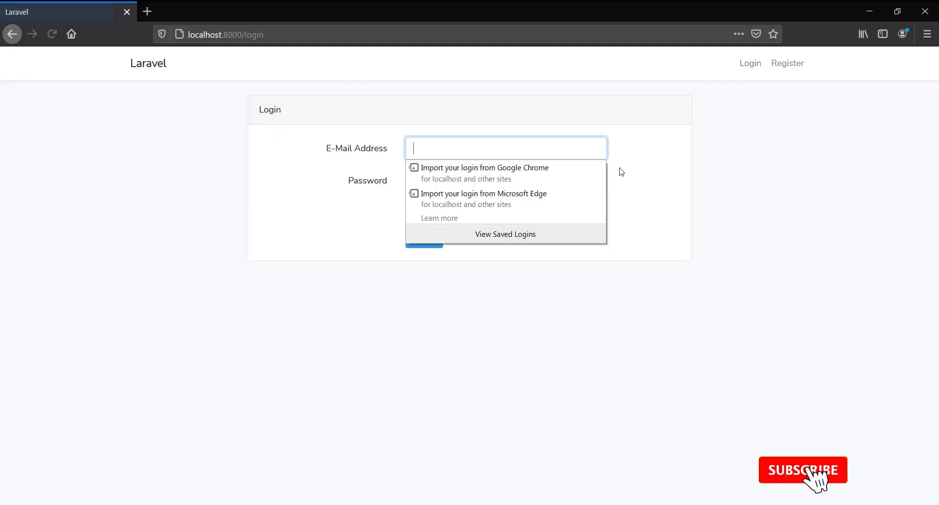
View the Register form in Firefox, then return to the home page via the Laravel brand link
left_click(787, 63)
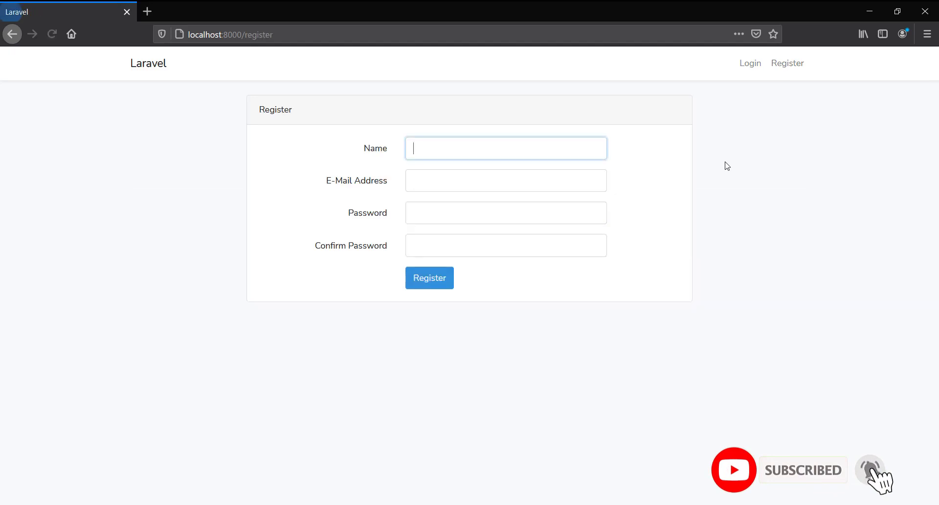
mouse_move(147, 64)
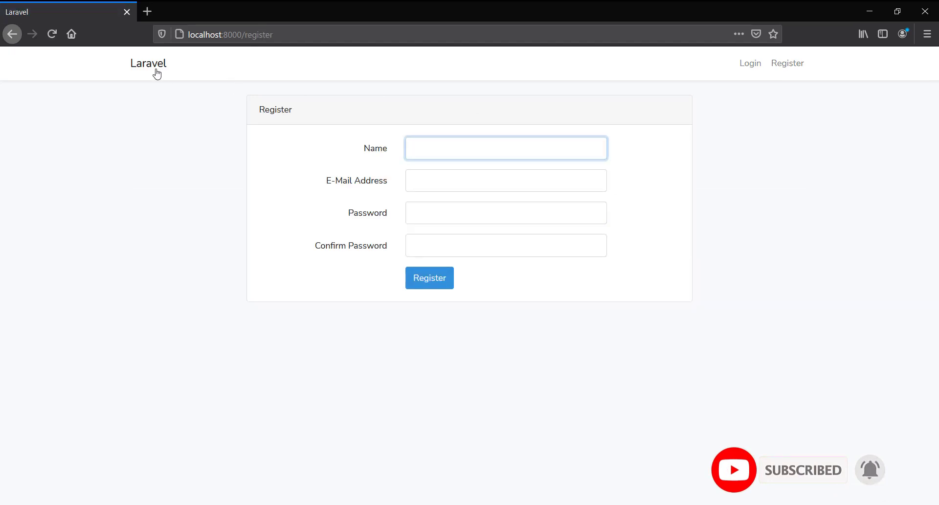
left_click(148, 63)
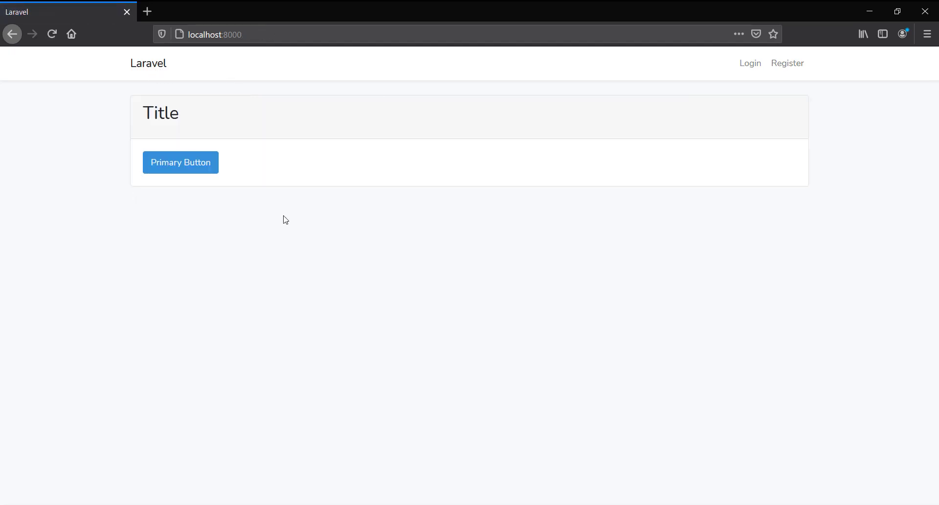
mouse_move(312, 223)
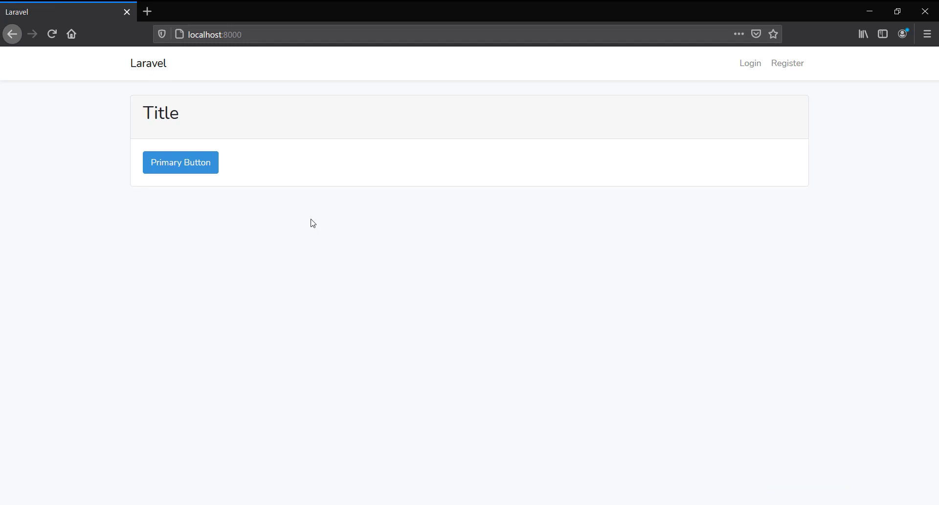
mouse_move(262, 281)
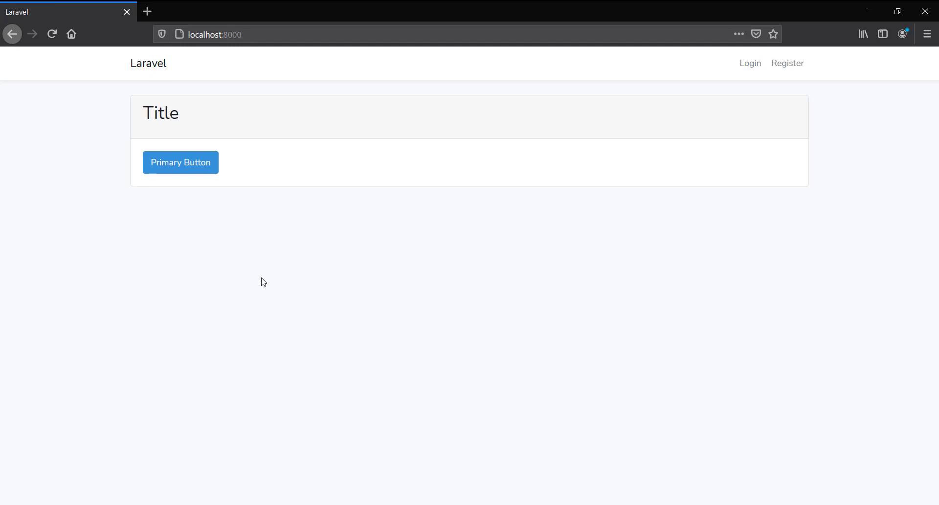